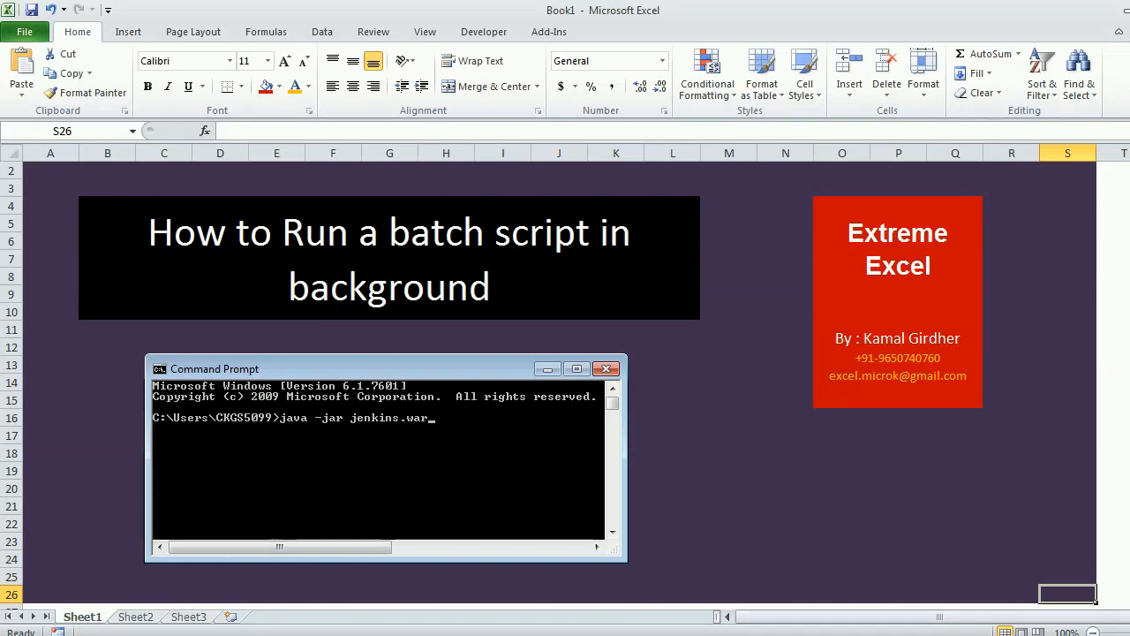
# Create a new file named abc.bat in the xTremeExcel folder beside runJenkins.bat.
pyautogui.press('alt+F11')
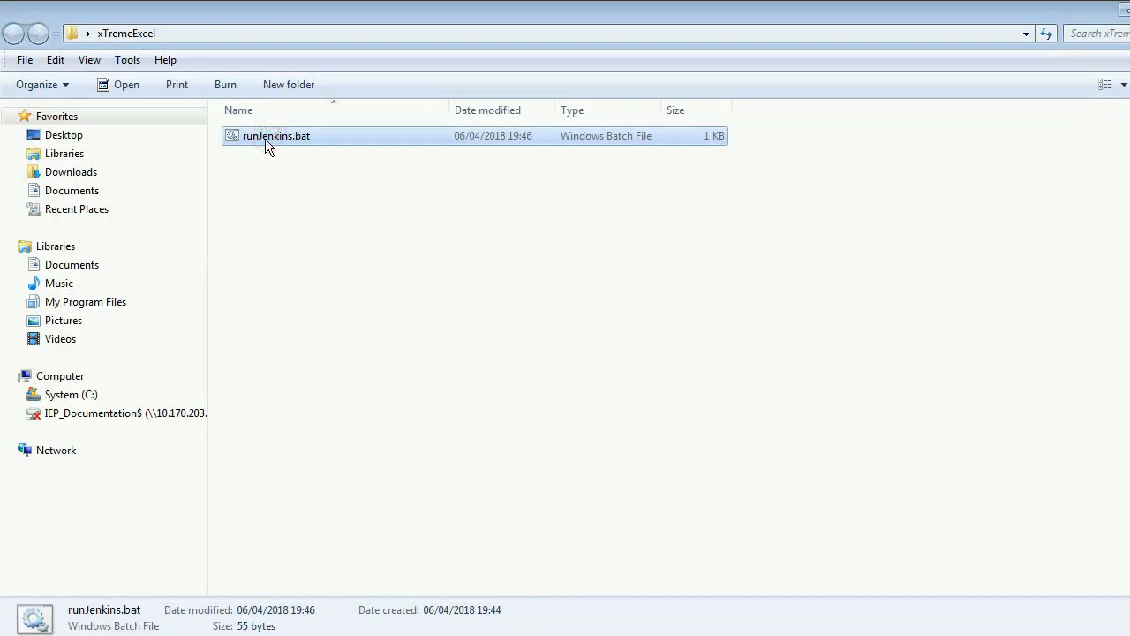
pyautogui.press('F2')
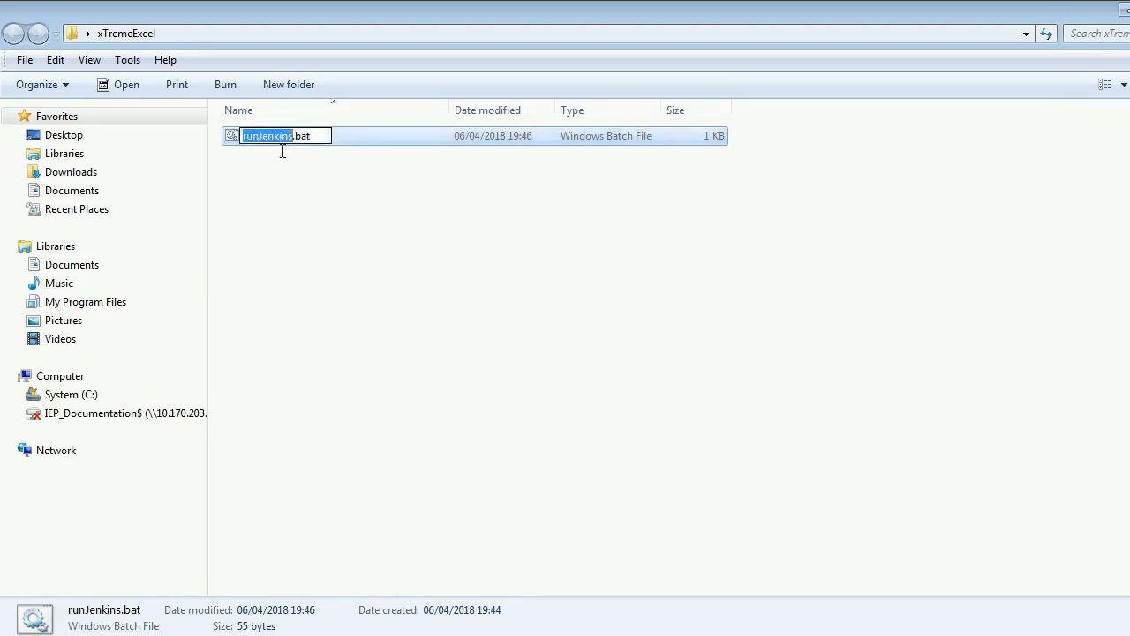
pyautogui.rightClick(396, 211)
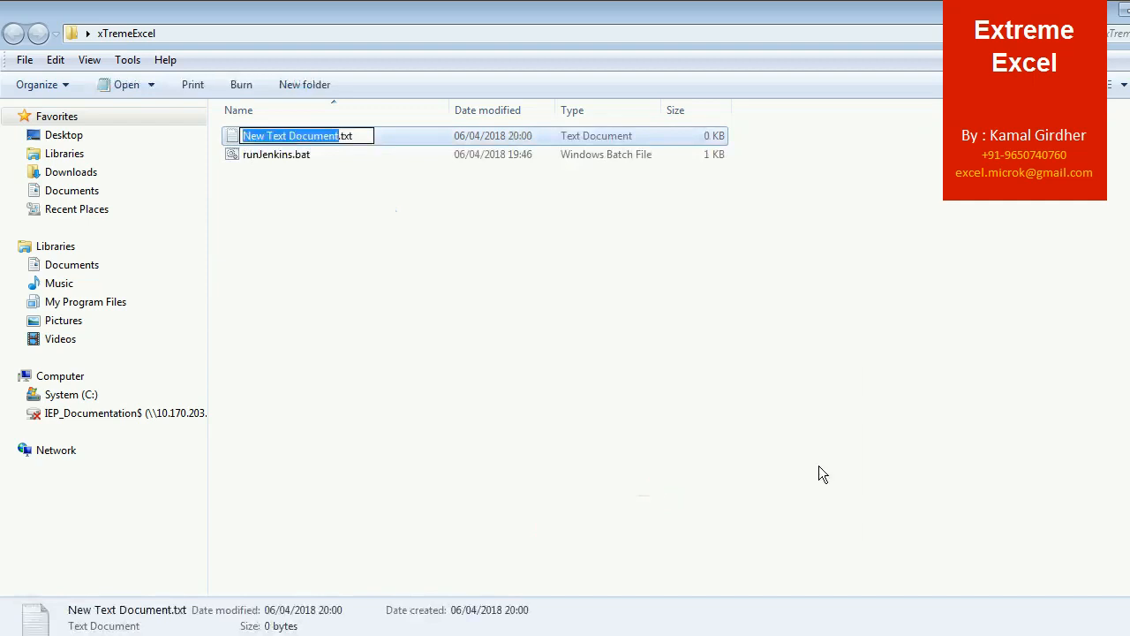
pyautogui.write('abc.txt')
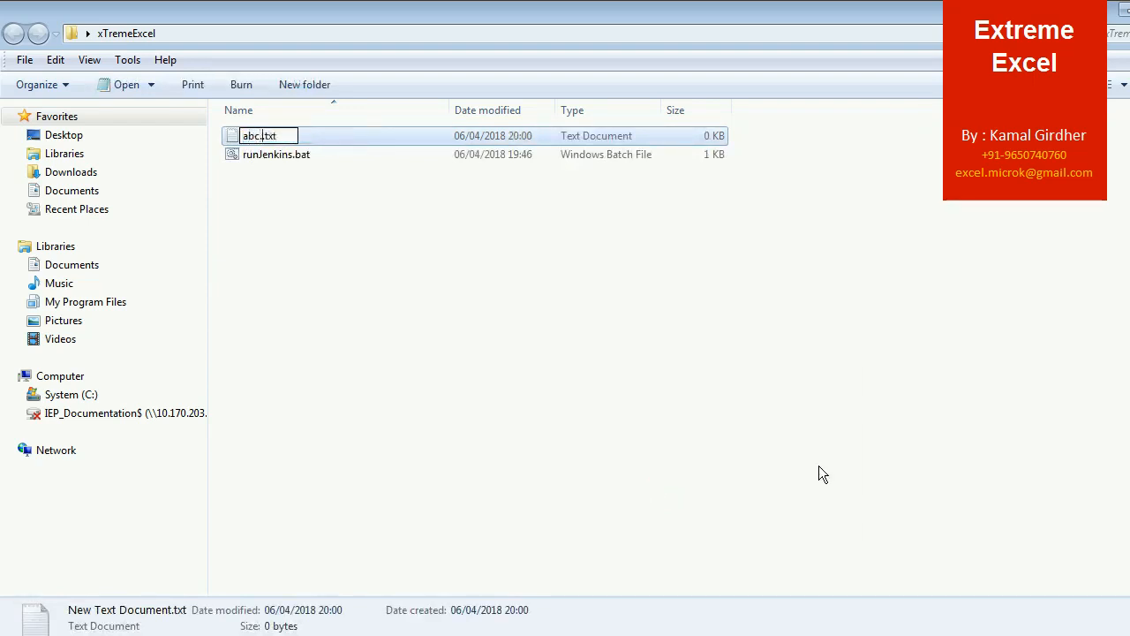
pyautogui.write('bat')
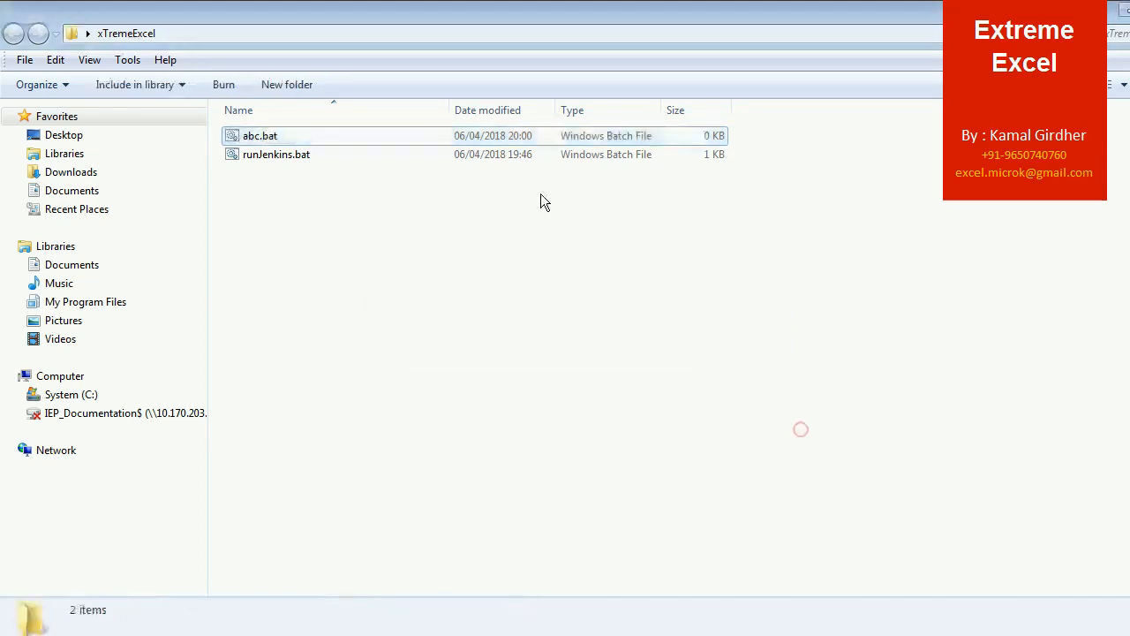
# Edit abc.bat in Notepad and write the Calc command into it.
pyautogui.doubleClick(260, 134)
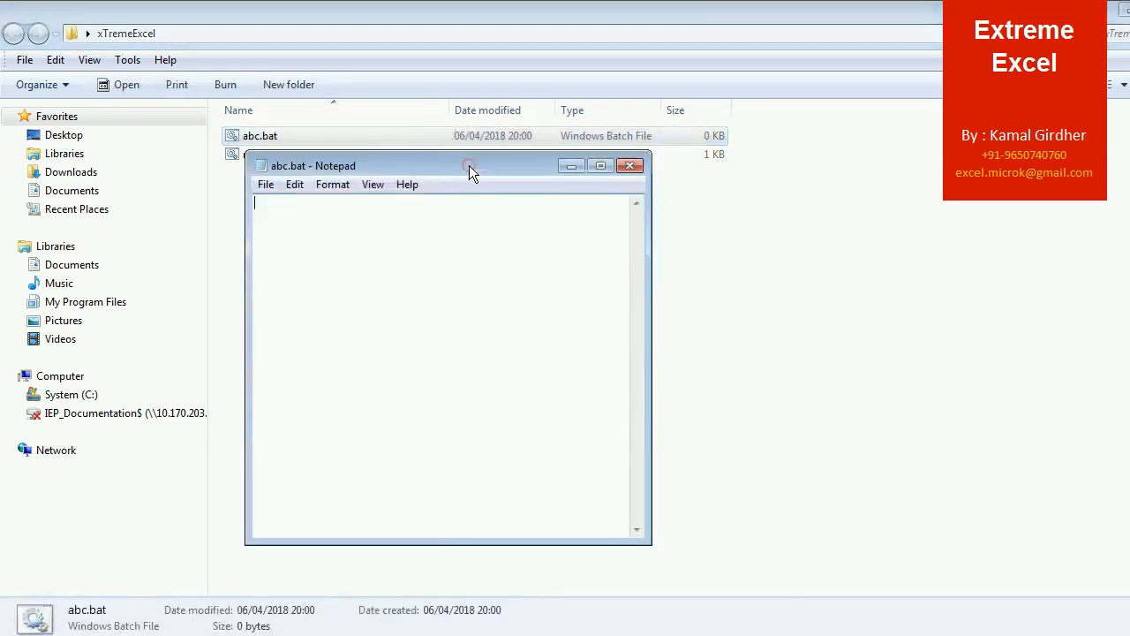
pyautogui.write('Ca')
pyautogui.write('c')
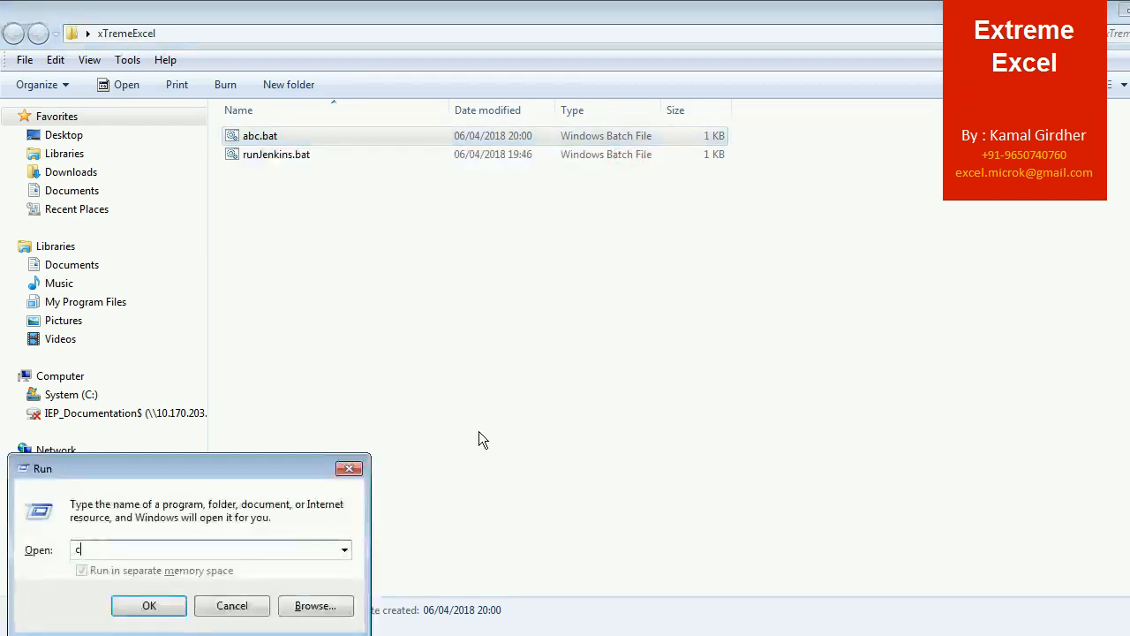
# Launch cmd, run abc.bat to confirm it starts Calculator, close both, then run abc.bat directly.
pyautogui.write('md')
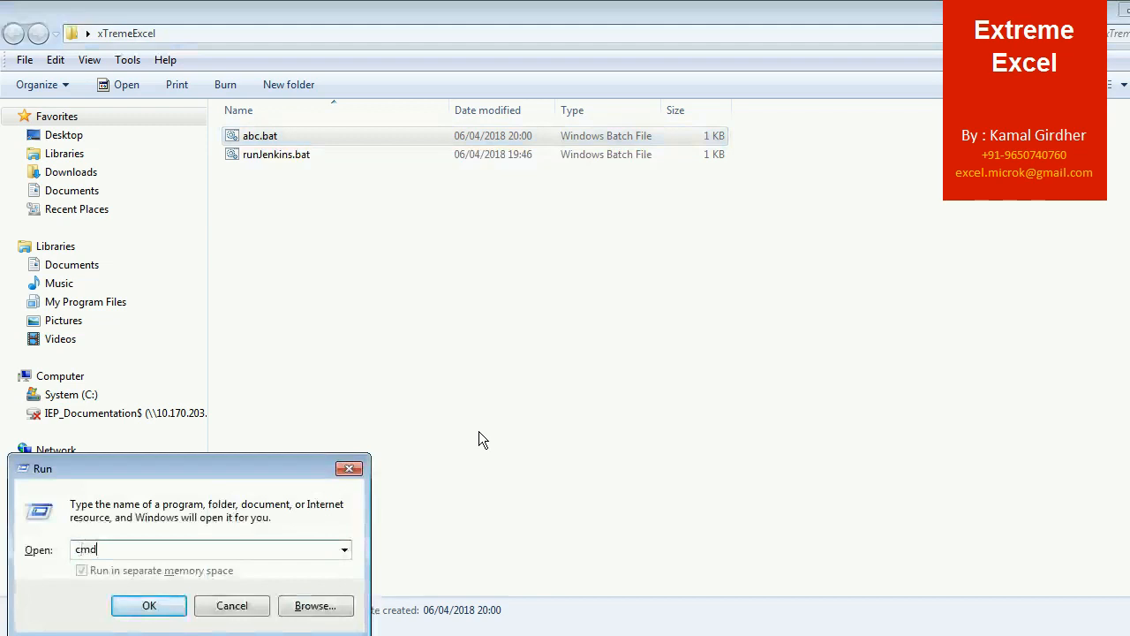
pyautogui.click(149, 604)
pyautogui.write('calc')
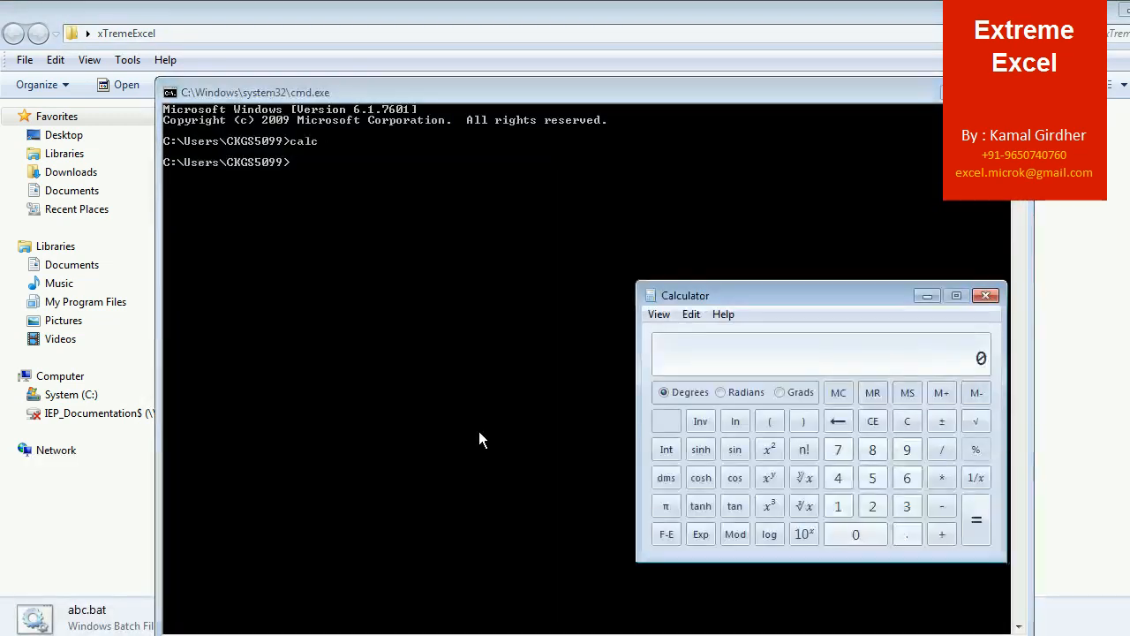
pyautogui.click(985, 295)
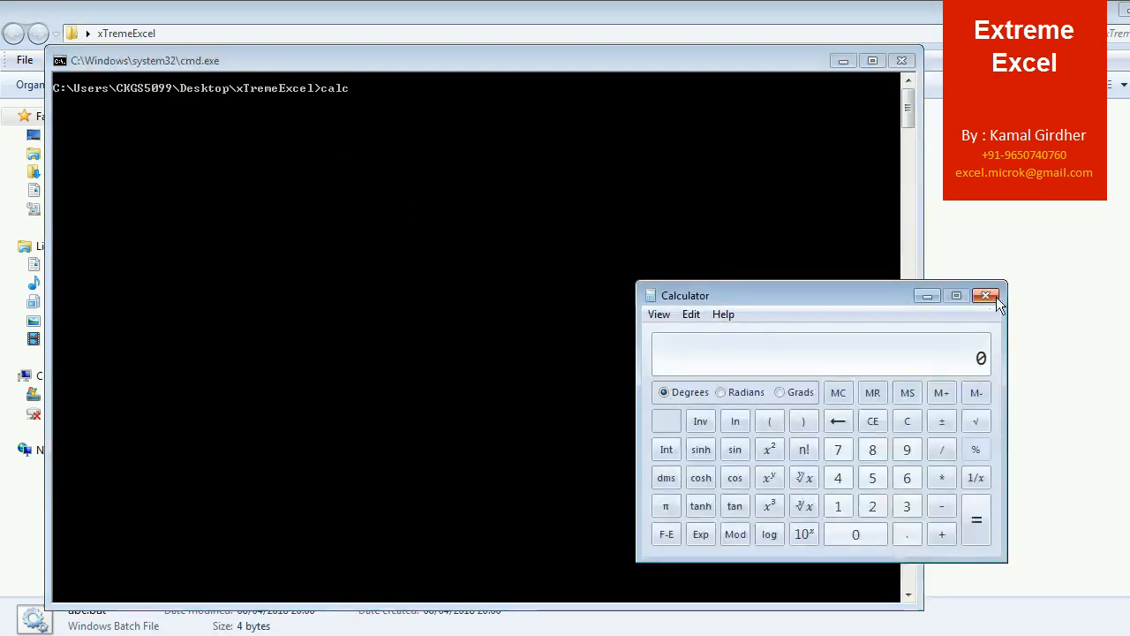
pyautogui.click(986, 296)
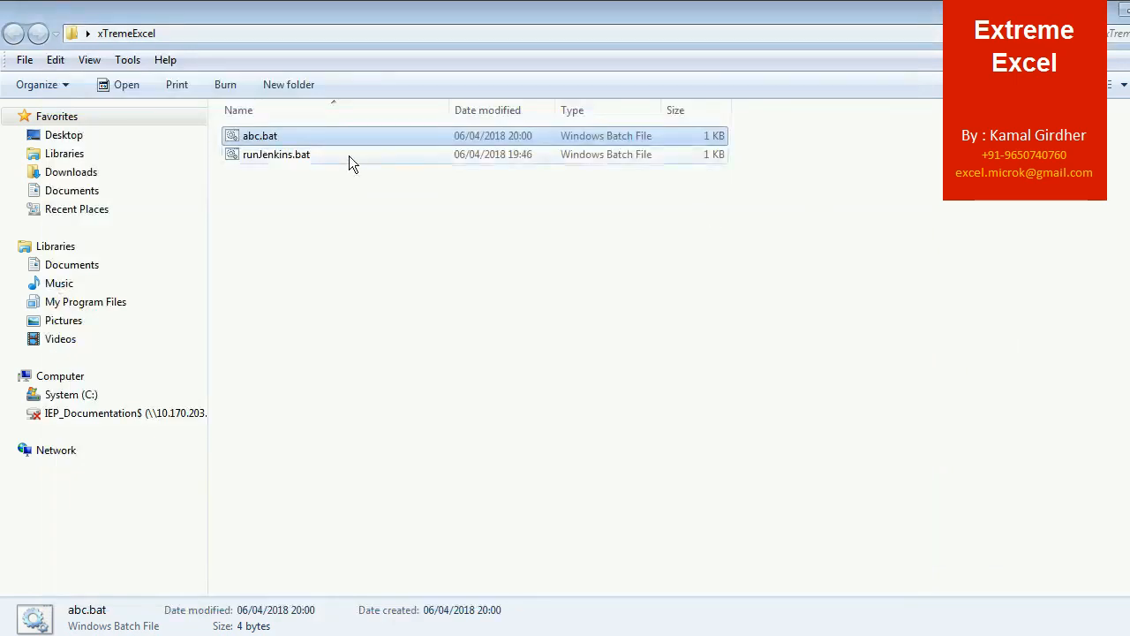
pyautogui.doubleClick(260, 134)
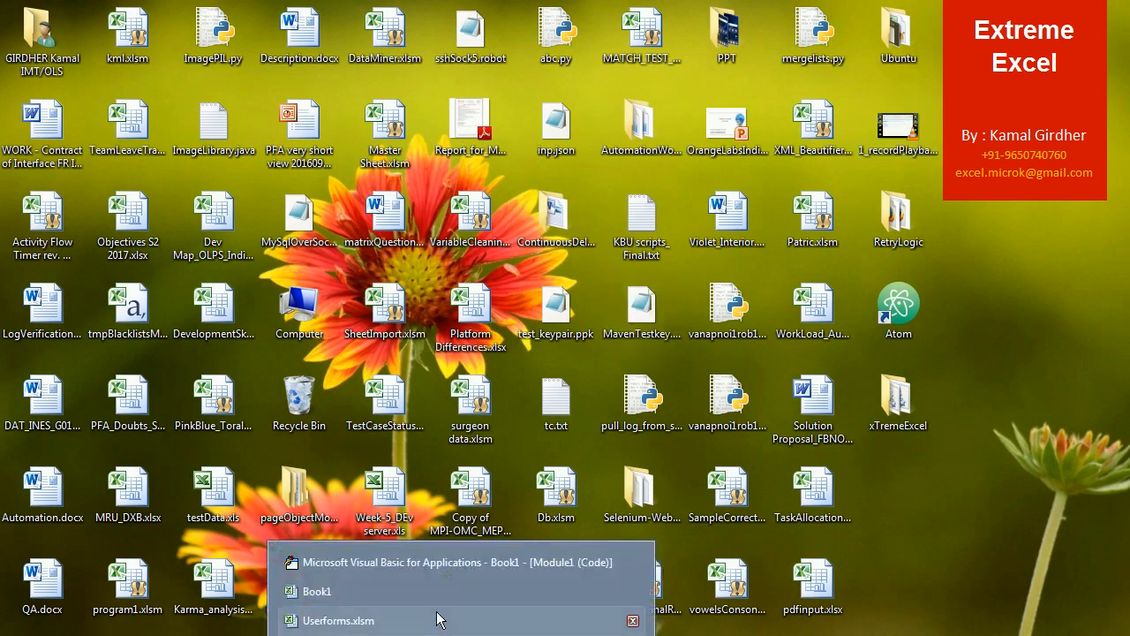
# Begin Sub test() in Module1 with ChDir "C:\Users\CKGS5099\Desktop\xTremeExcel".
pyautogui.click(448, 561)
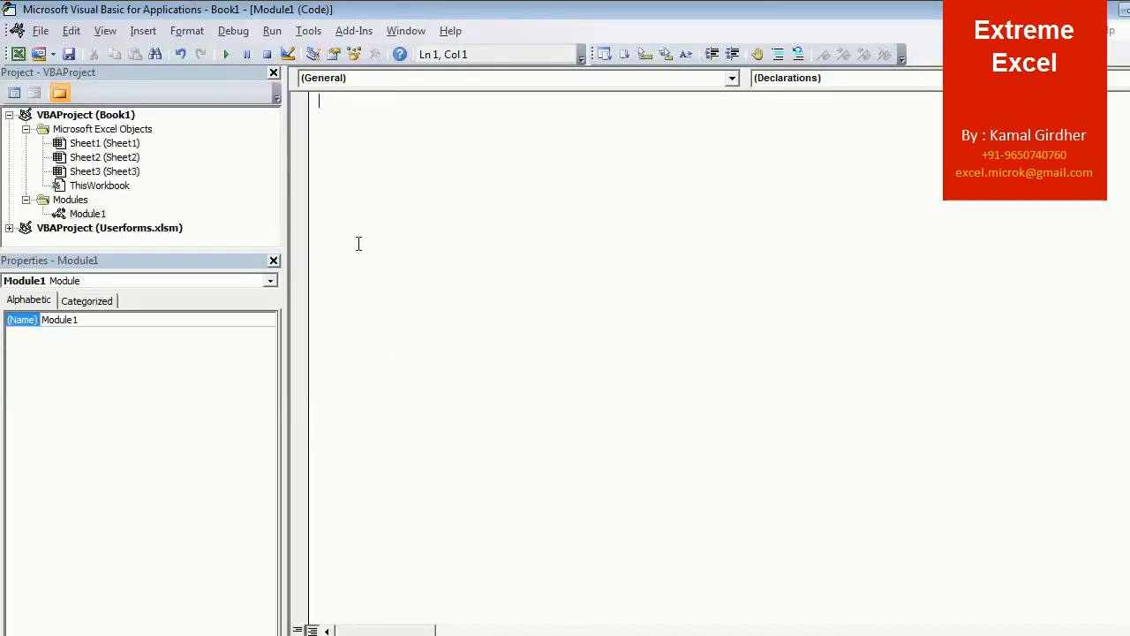
pyautogui.write('sub')
pyautogui.write('ch')
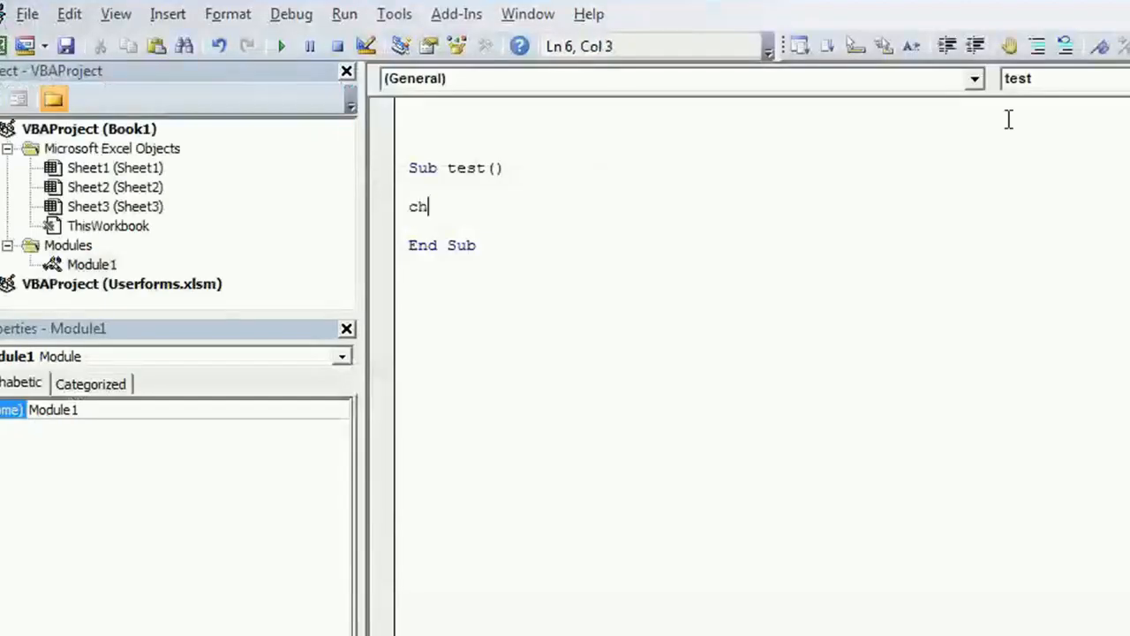
pyautogui.write('dir (')
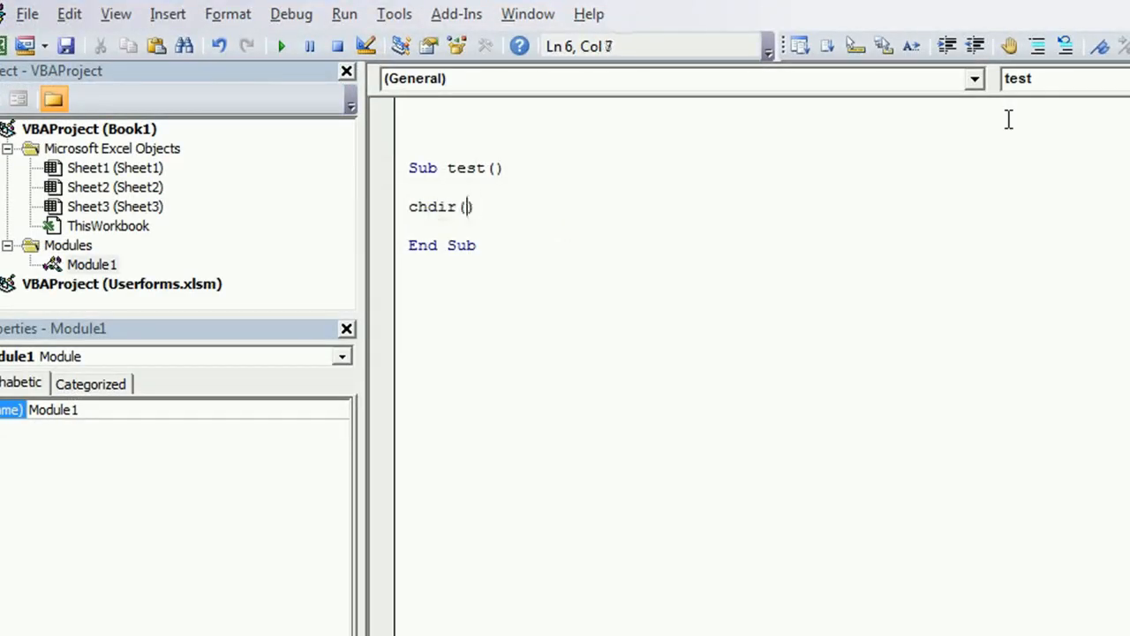
pyautogui.write('"C:\\Users\\CKGS5099\\Desktop\\xTremeExcel"')
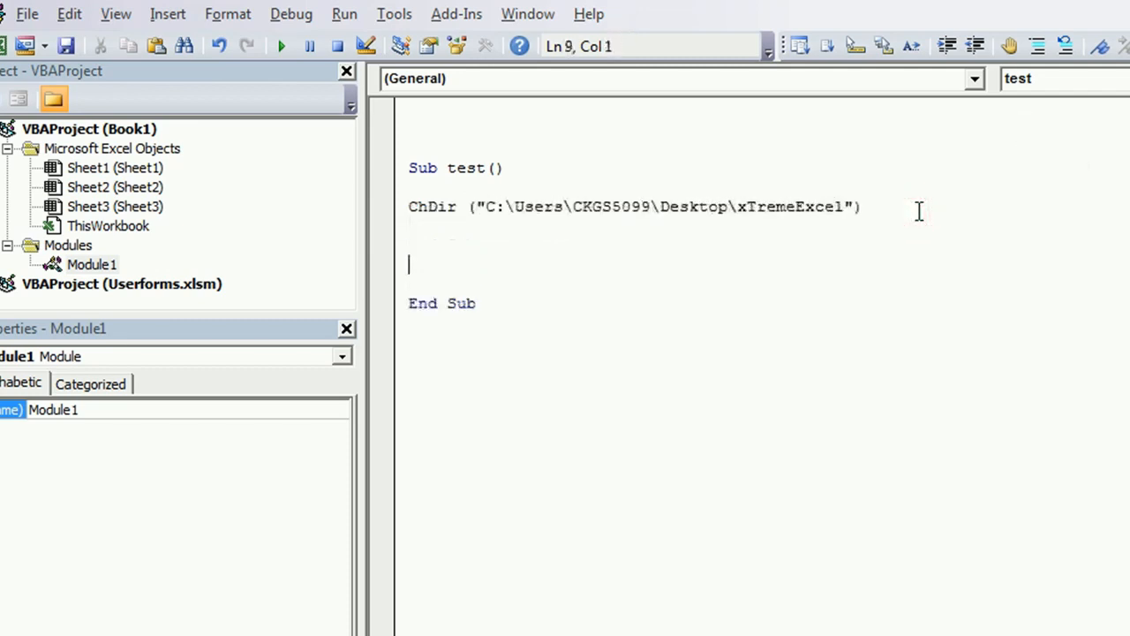
# Write Shell("abc.bat", 0) so the batch file runs with a hidden window.
pyautogui.write('She')
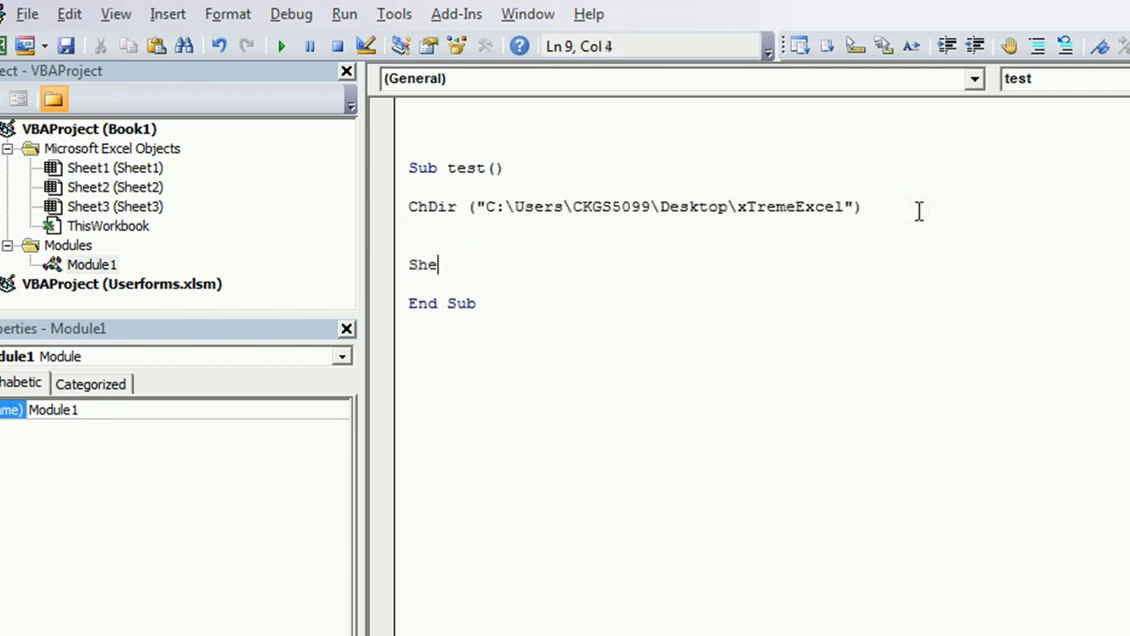
pyautogui.write('ll("')
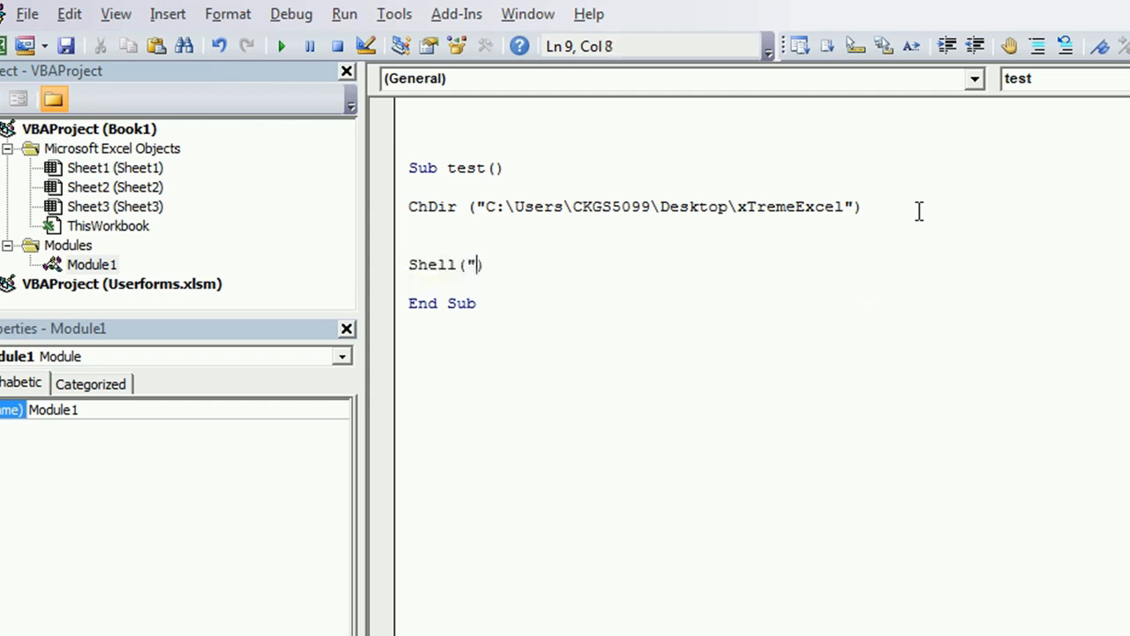
pyautogui.write('a')
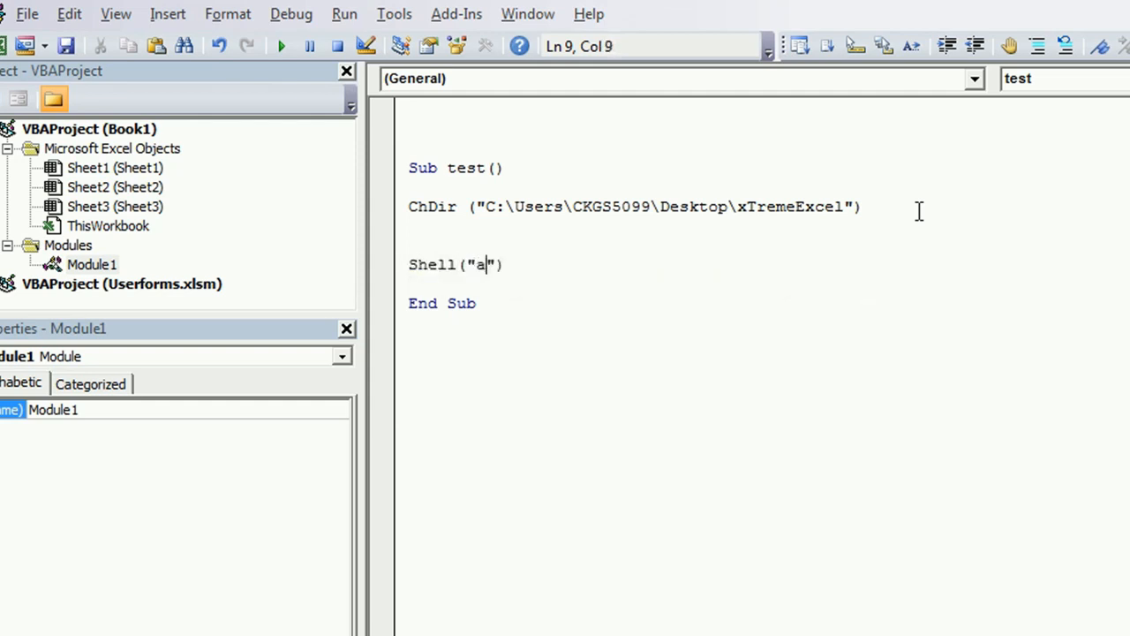
pyautogui.write('bc.')
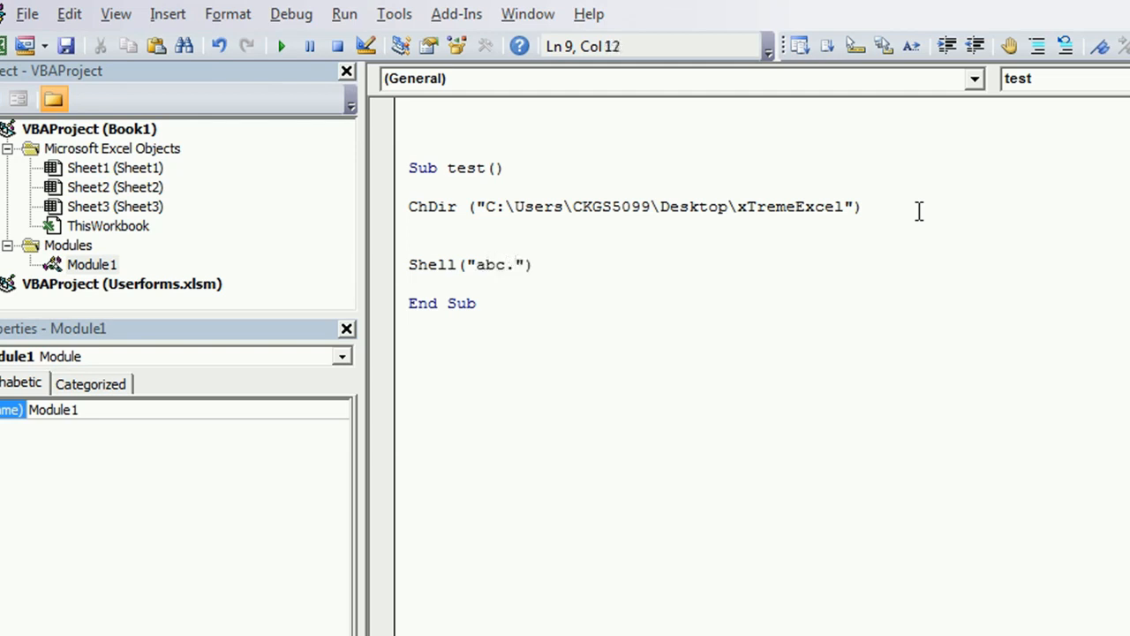
pyautogui.write('bat')
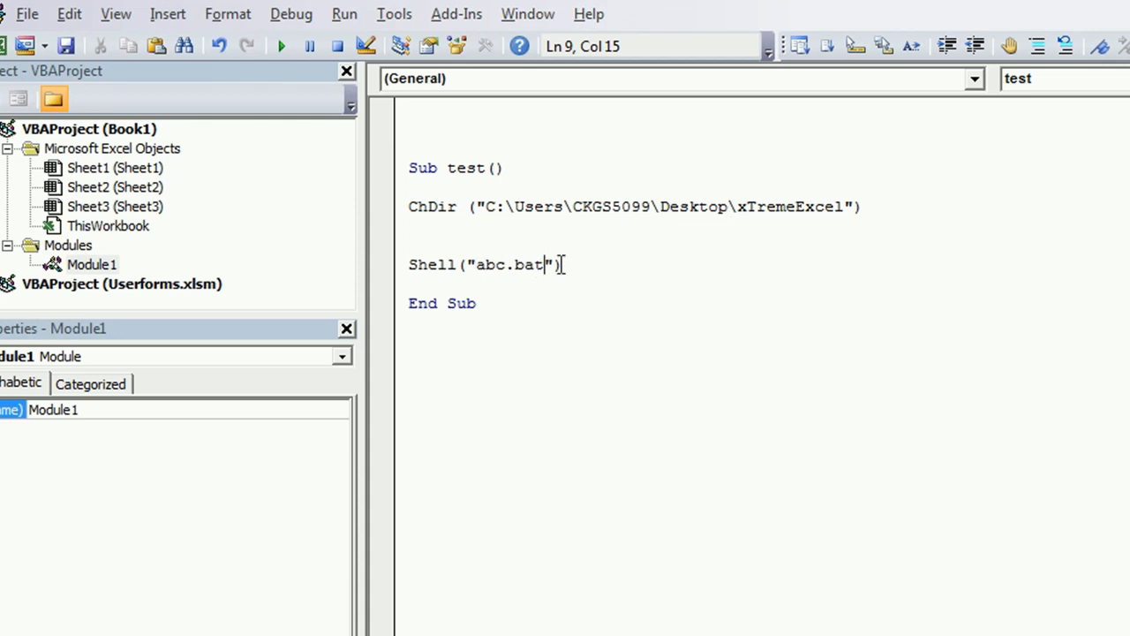
pyautogui.write(',')
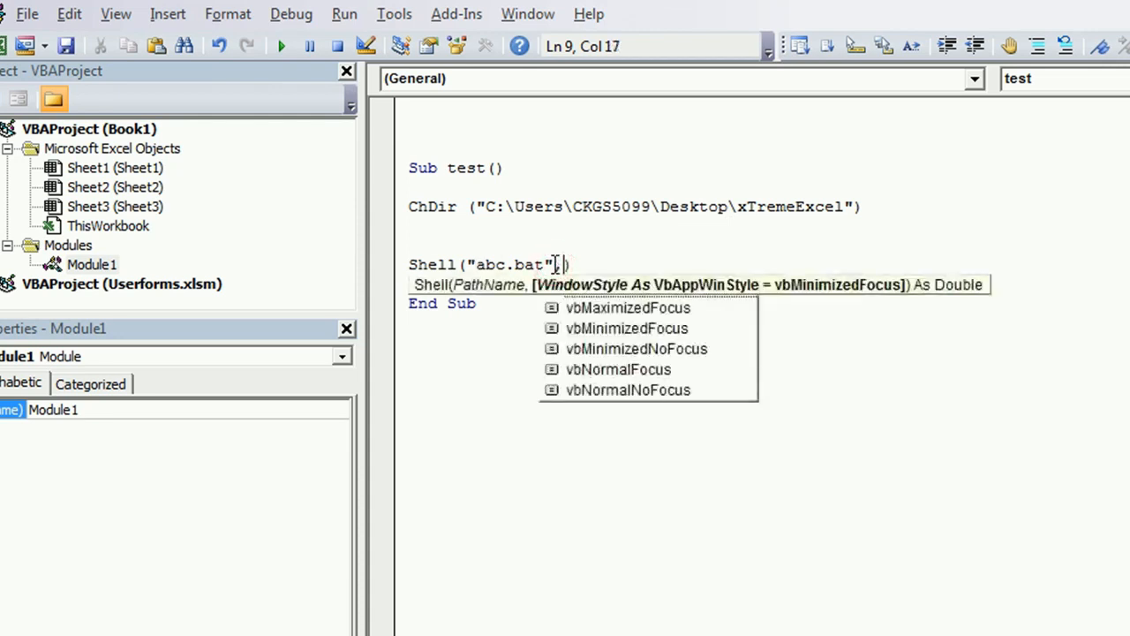
pyautogui.write(',')
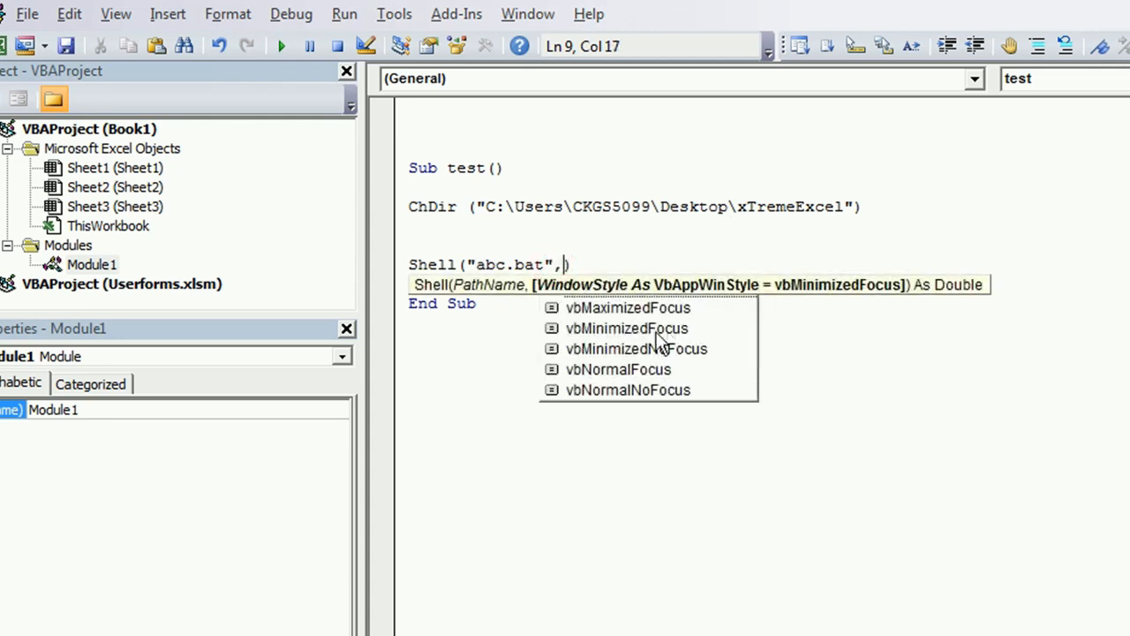
pyautogui.moveTo(625, 305)
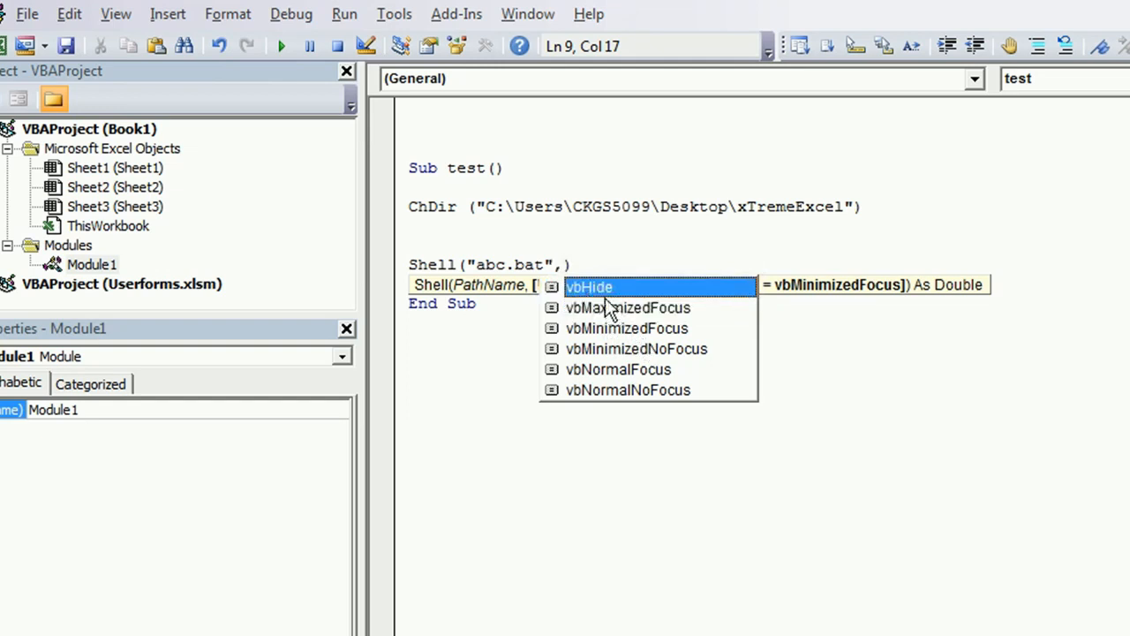
pyautogui.moveTo(632, 336)
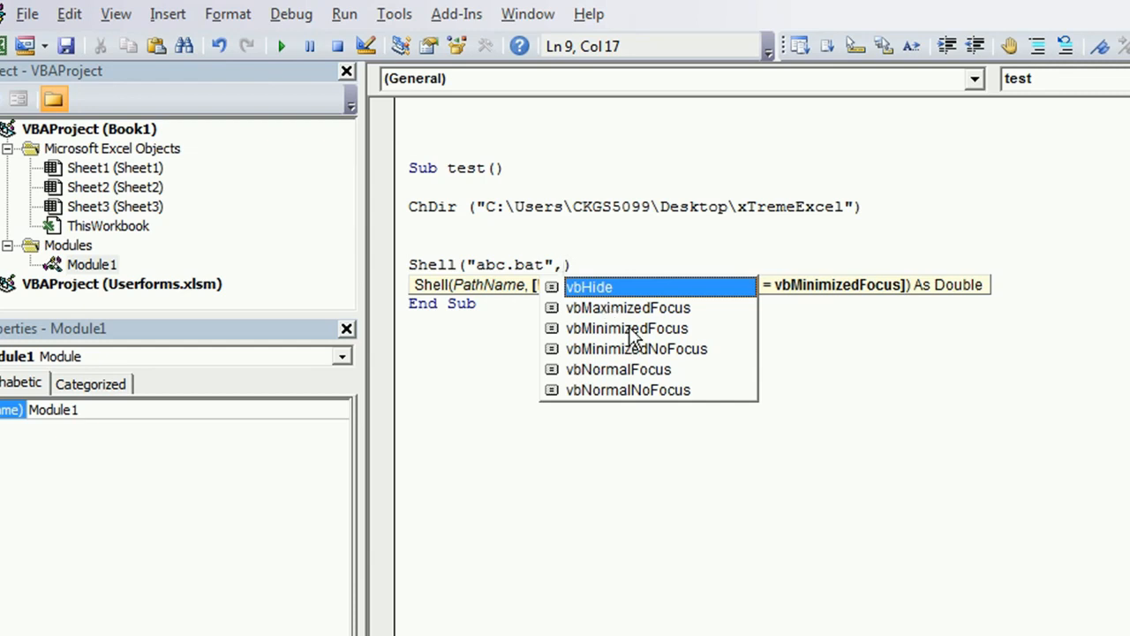
pyautogui.moveTo(664, 318)
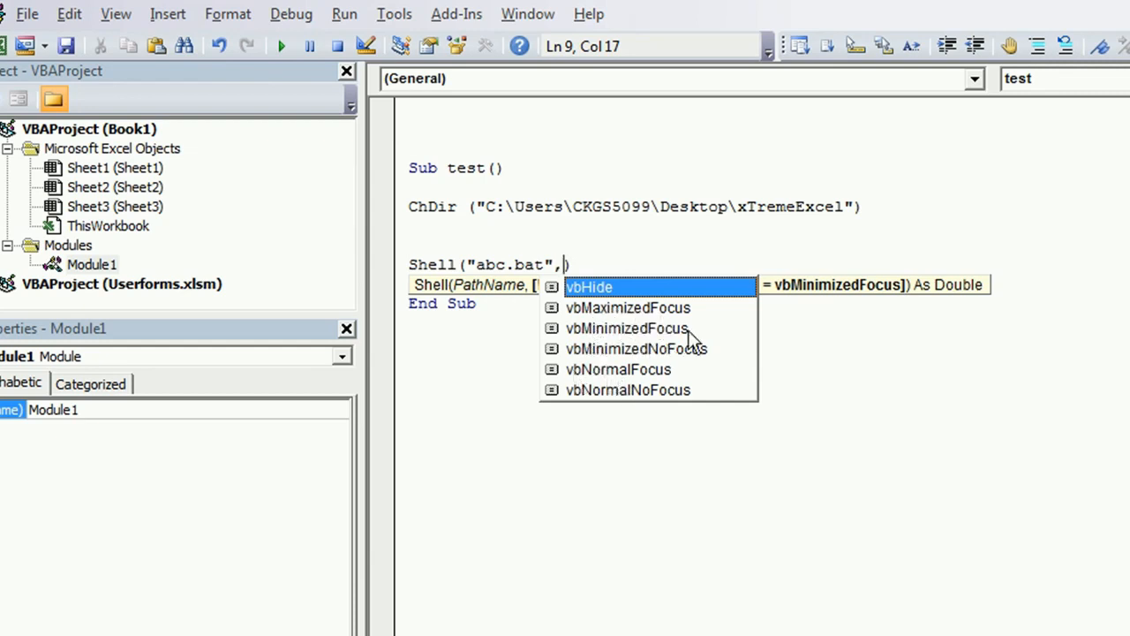
pyautogui.write('0')
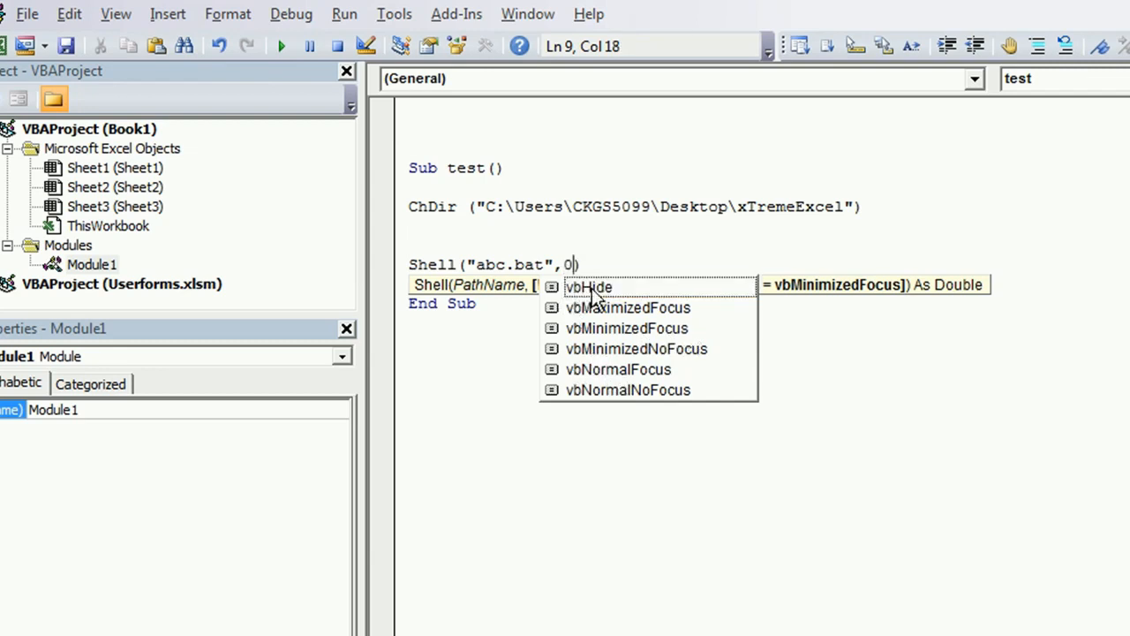
pyautogui.moveTo(551, 321)
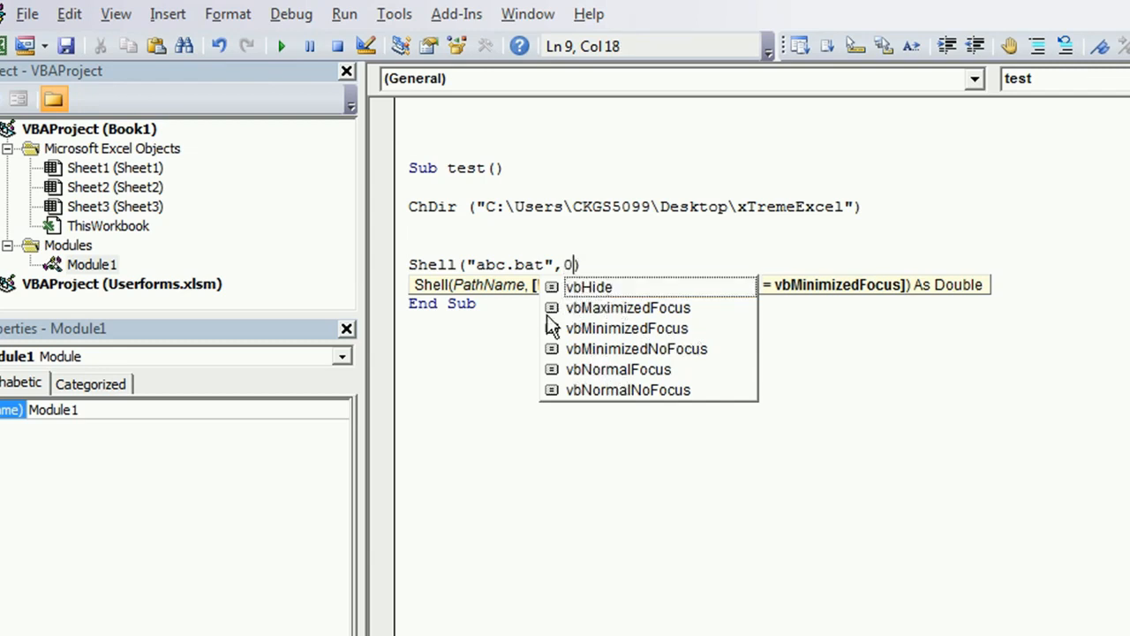
# Clear the Expected: = error by writing a = Shell("abc.bat", 0), then run it to open Calculator.
pyautogui.click(281, 46)
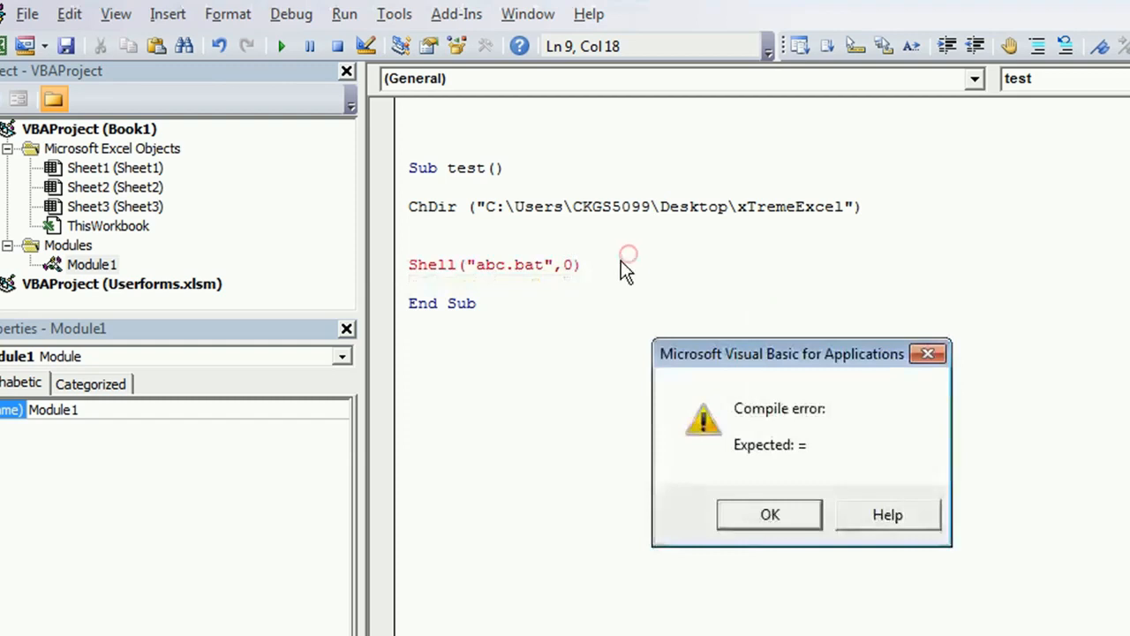
pyautogui.click(770, 514)
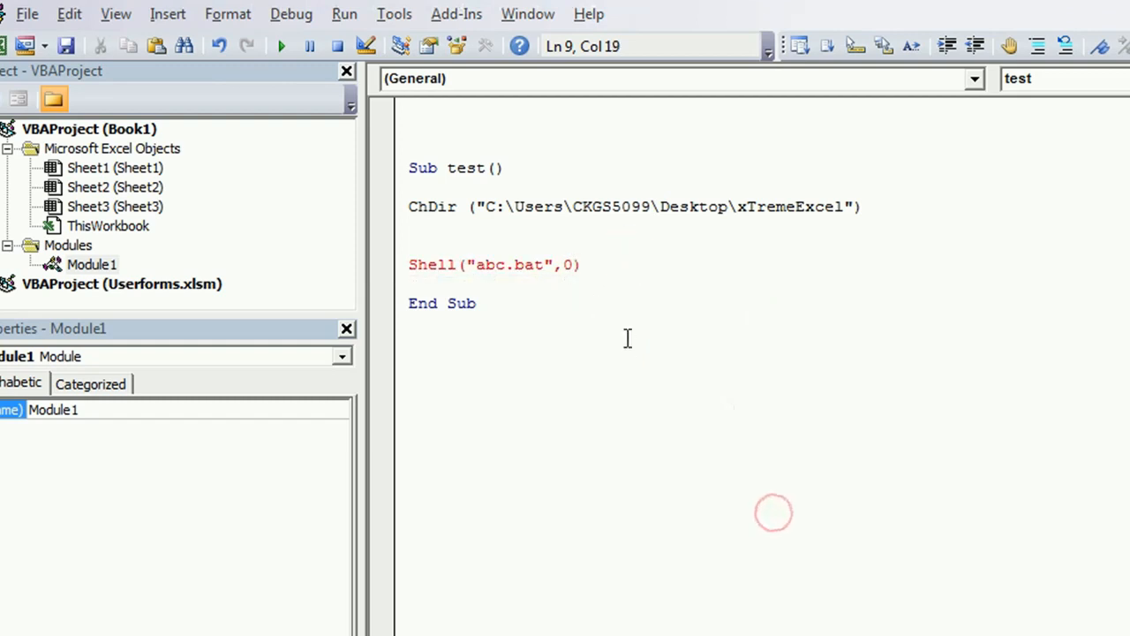
pyautogui.write('a=')
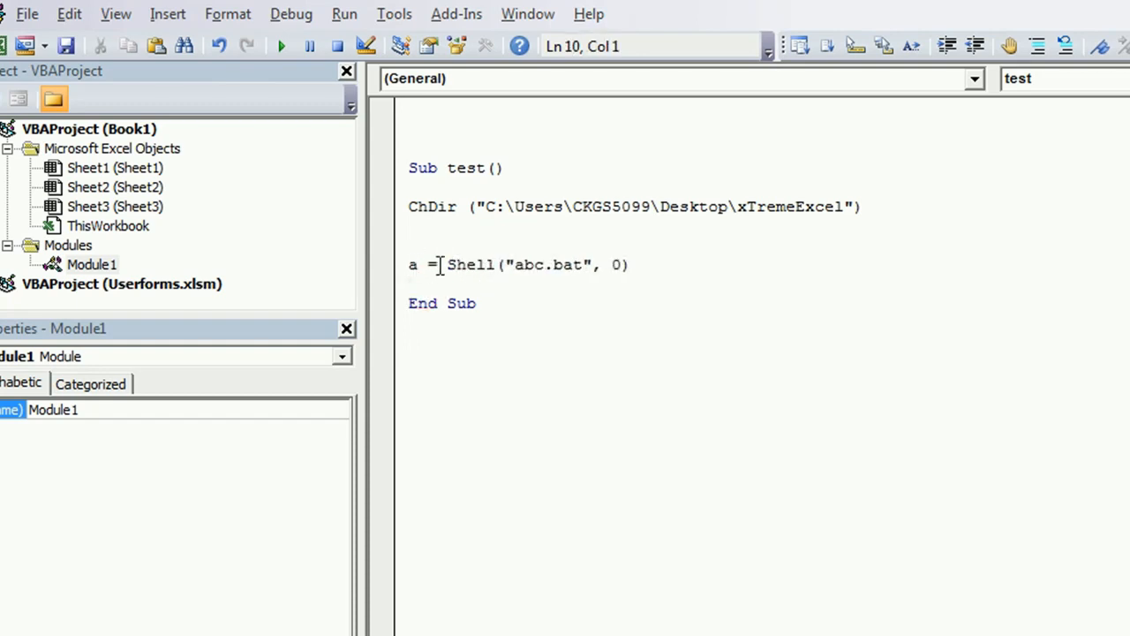
pyautogui.click(415, 244)
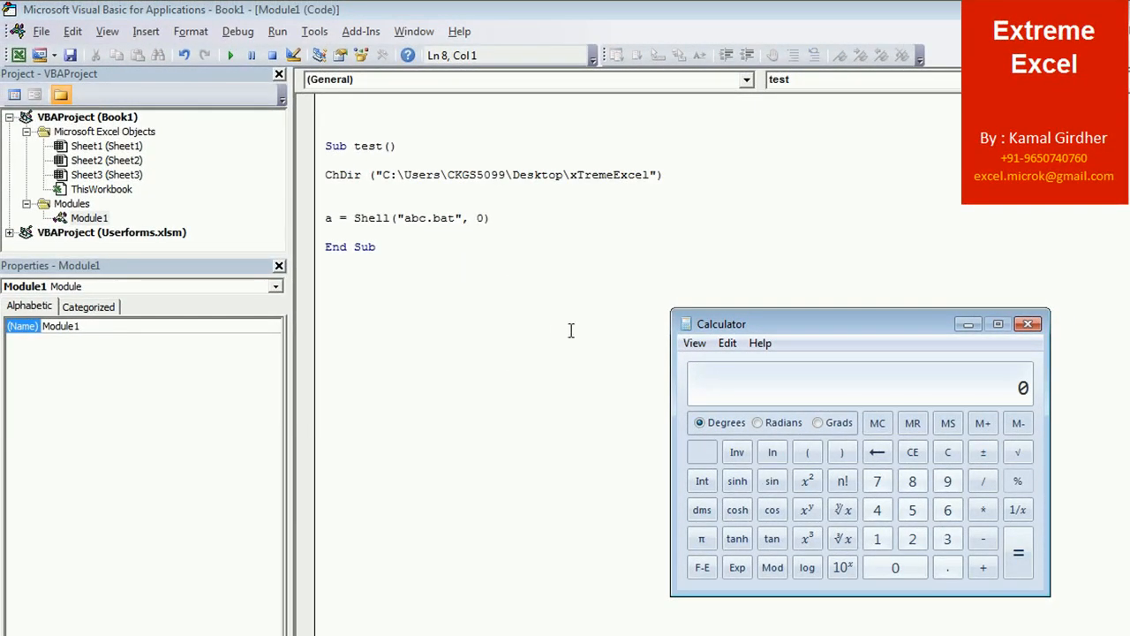
pyautogui.click(1028, 321)
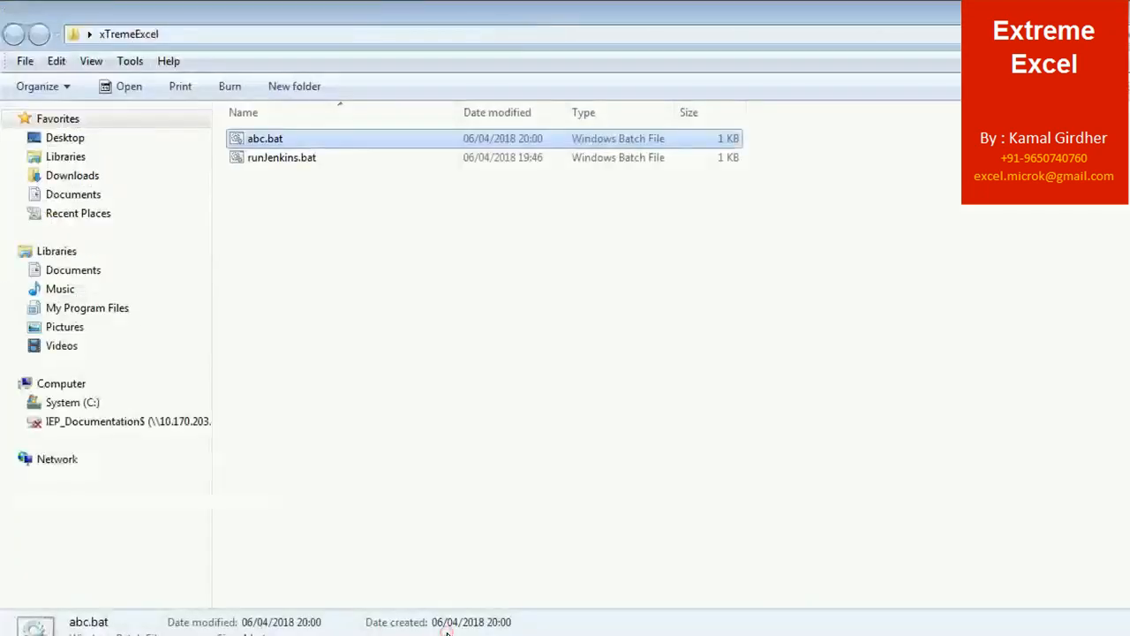
pyautogui.moveTo(283, 166)
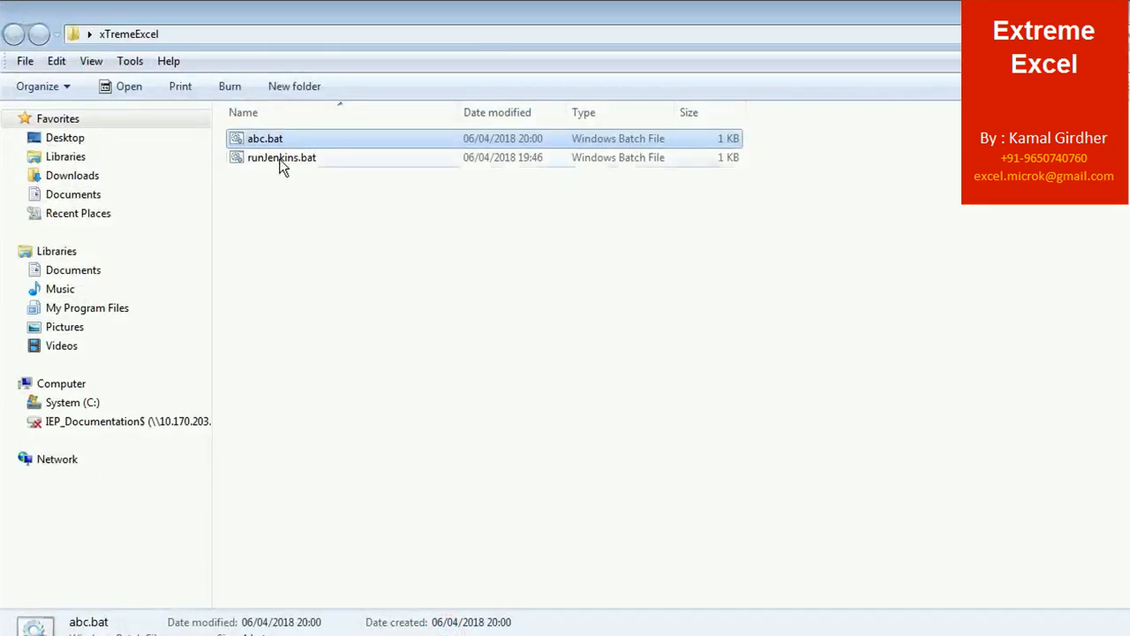
# Edit runJenkins.bat in Notepad to reveal its cd Downloads and java -jar jenkins.war commands.
pyautogui.rightClick(281, 157)
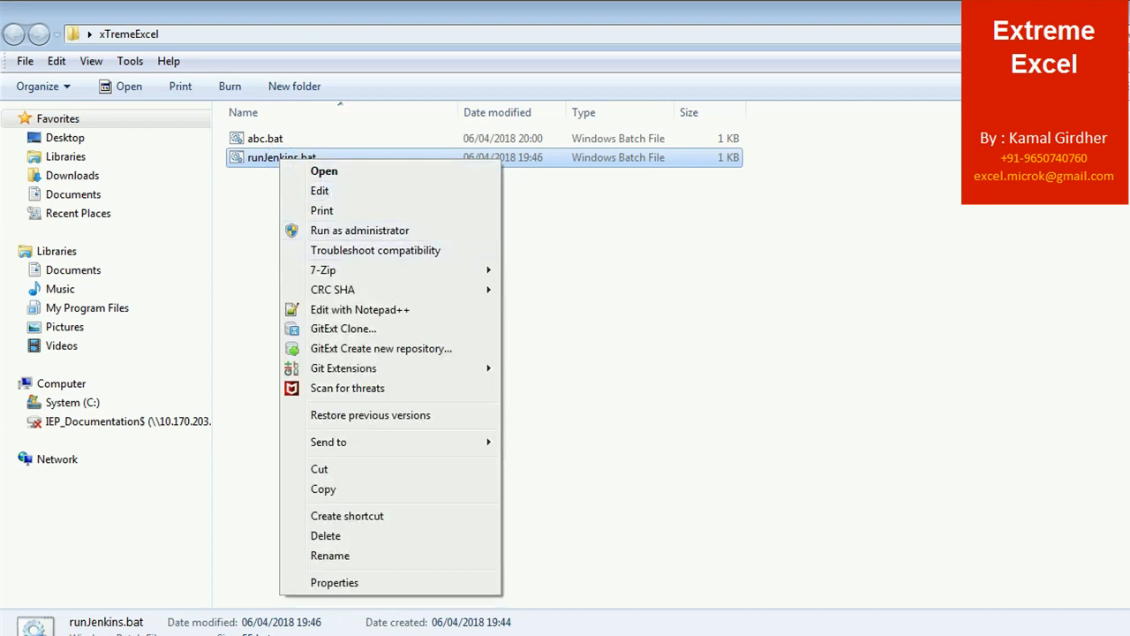
pyautogui.click(322, 190)
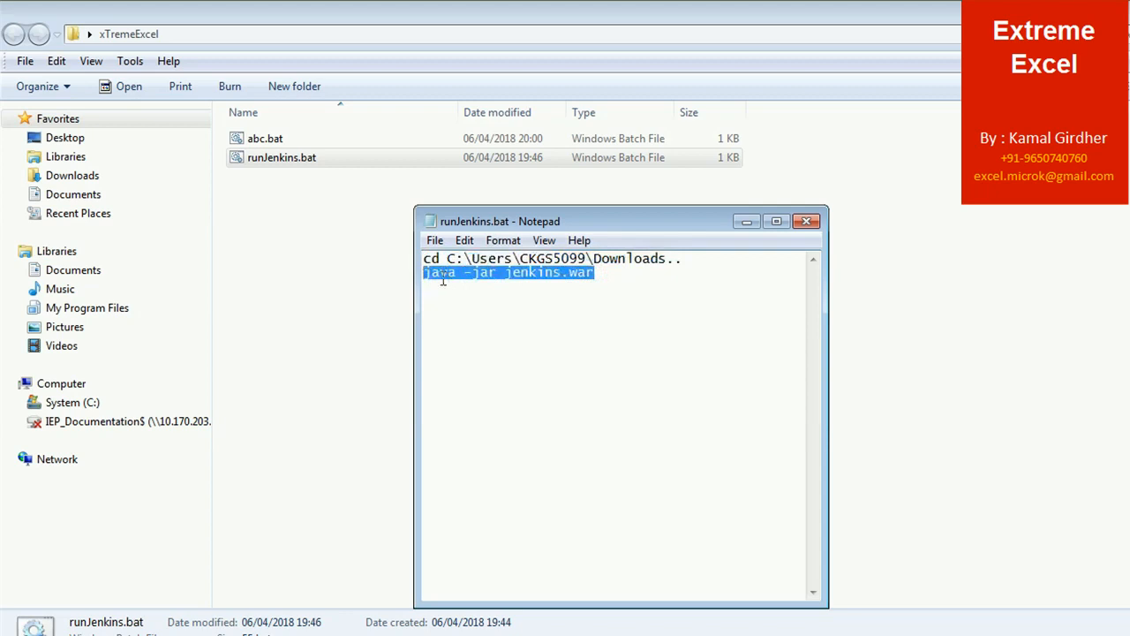
pyautogui.moveTo(777, 258)
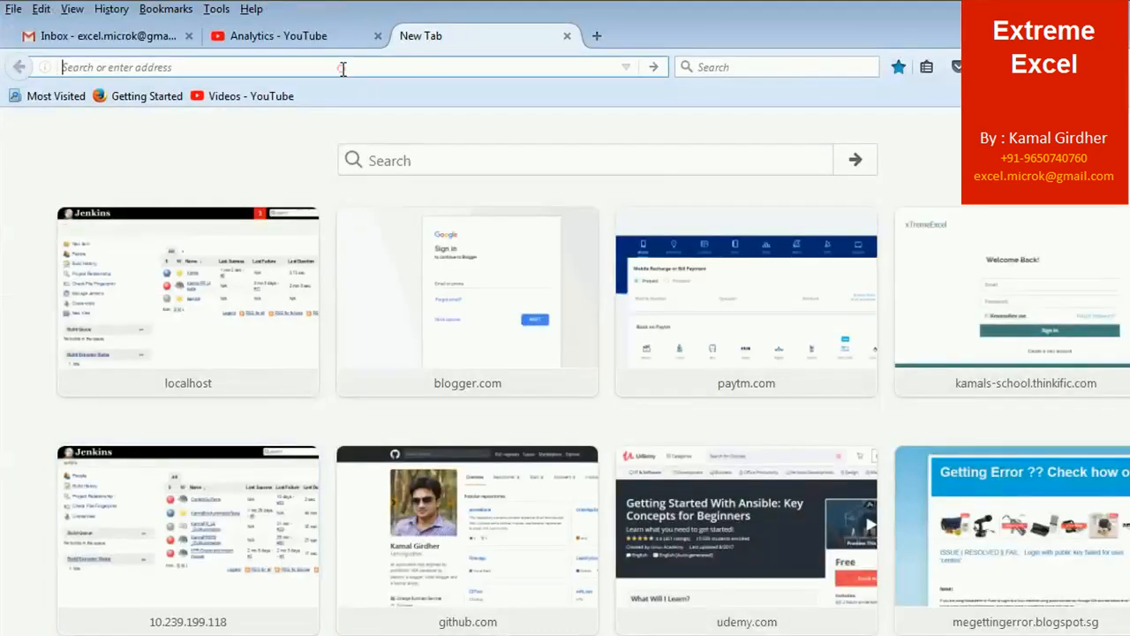
# Load localhost:8080 in Firefox, getting an Unable to connect page at first.
pyautogui.write('localhost')
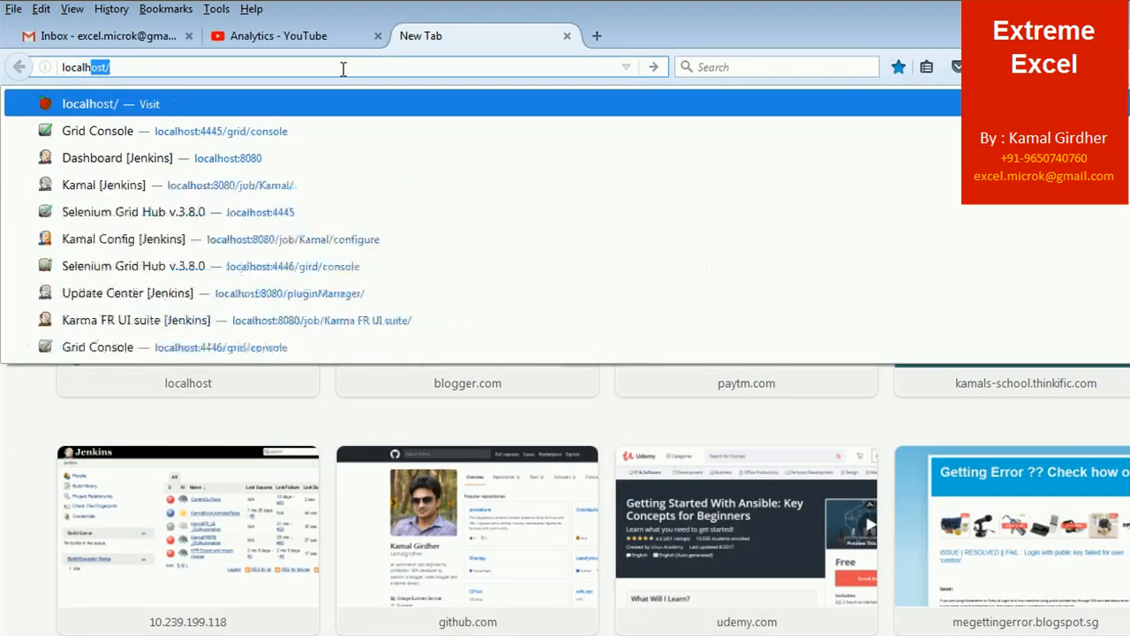
pyautogui.write('localhost:808i')
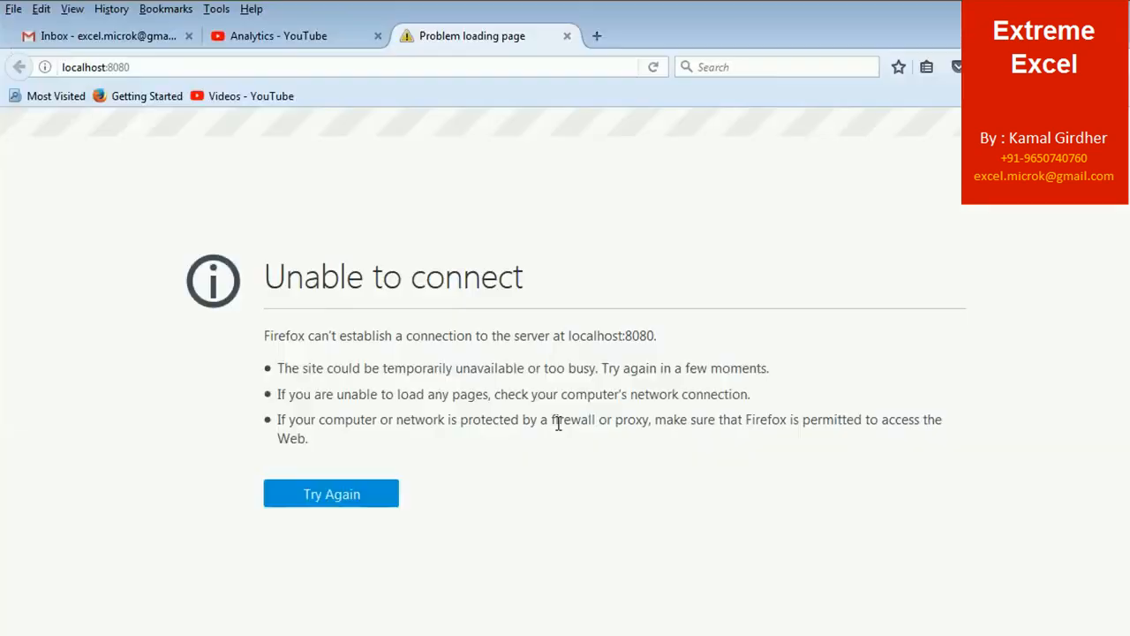
pyautogui.moveTo(586, 150)
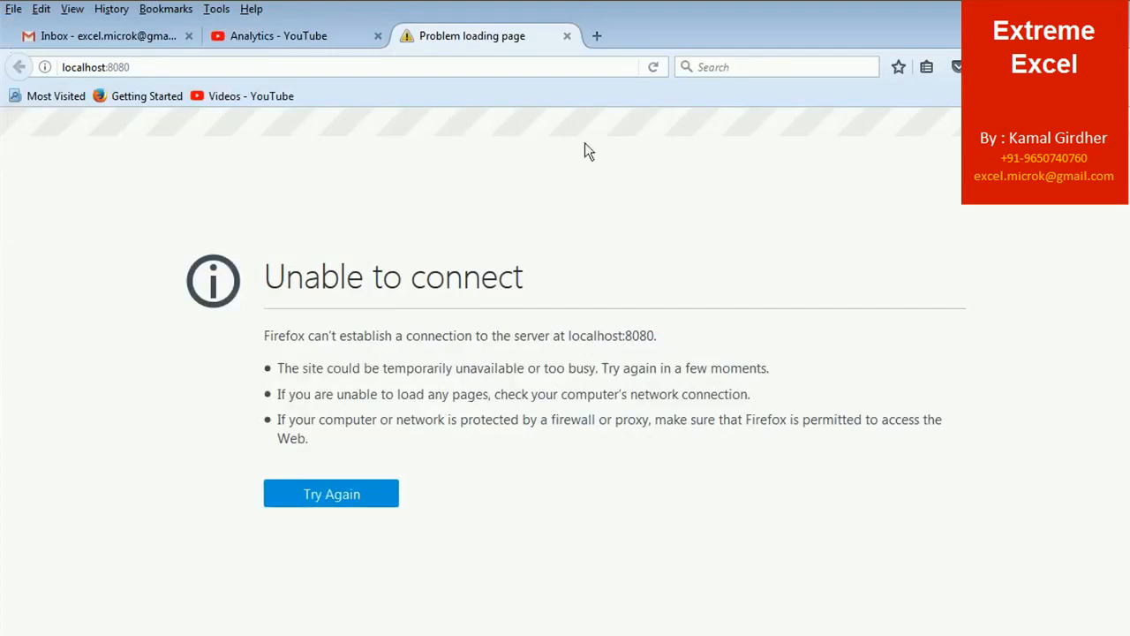
pyautogui.moveTo(611, 150)
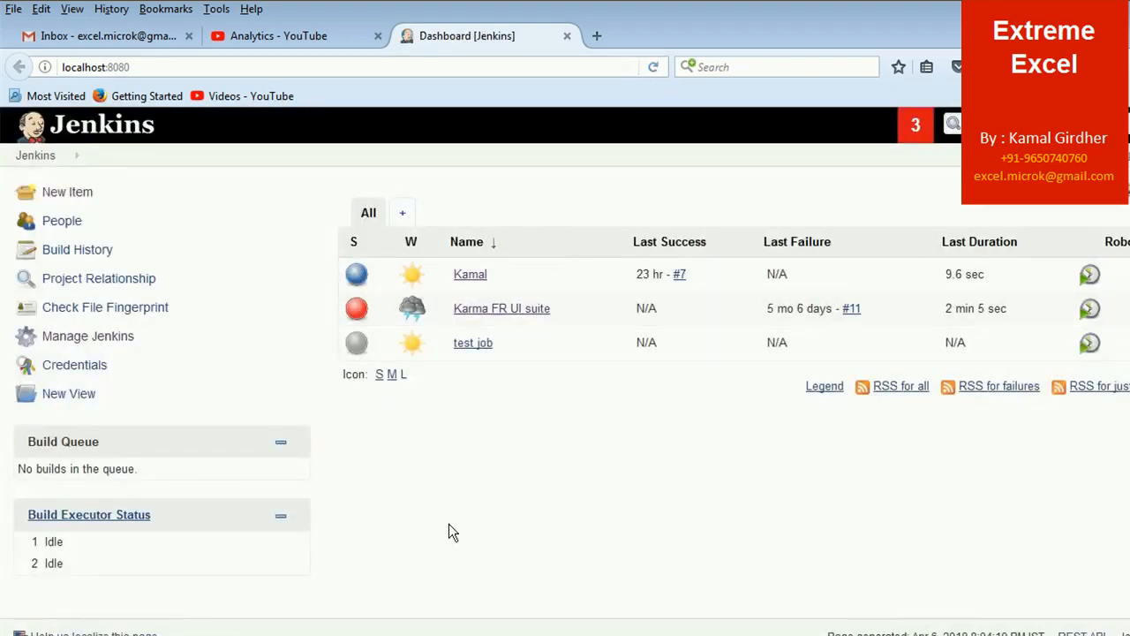
pyautogui.moveTo(448, 558)
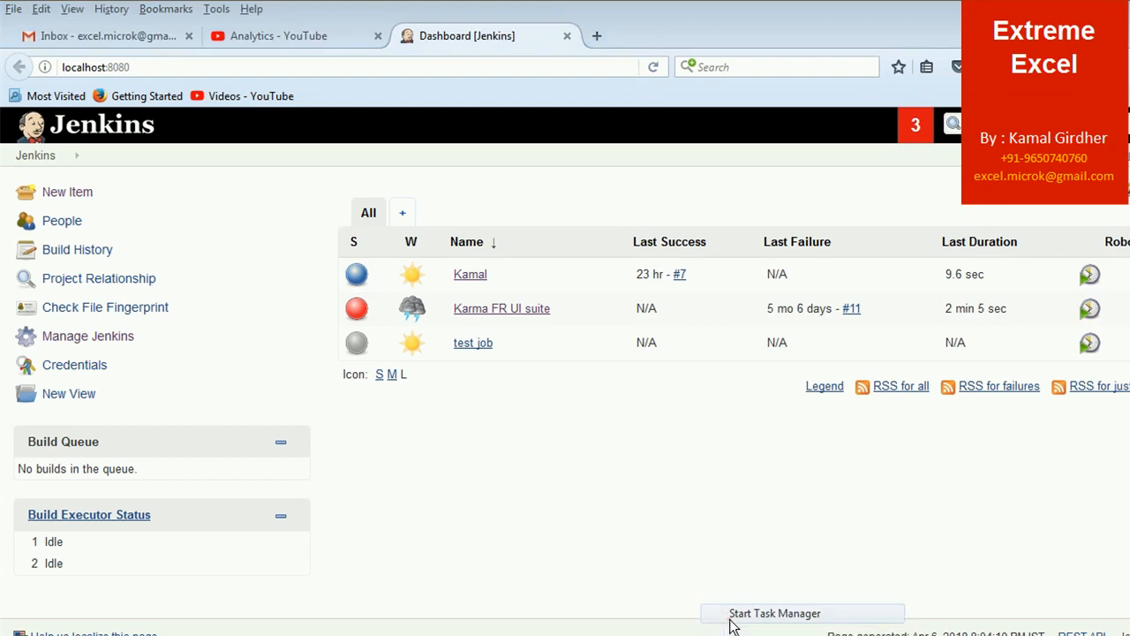
# Start Task Manager and sort Processes by memory so java.exe shows at the top.
pyautogui.click(770, 613)
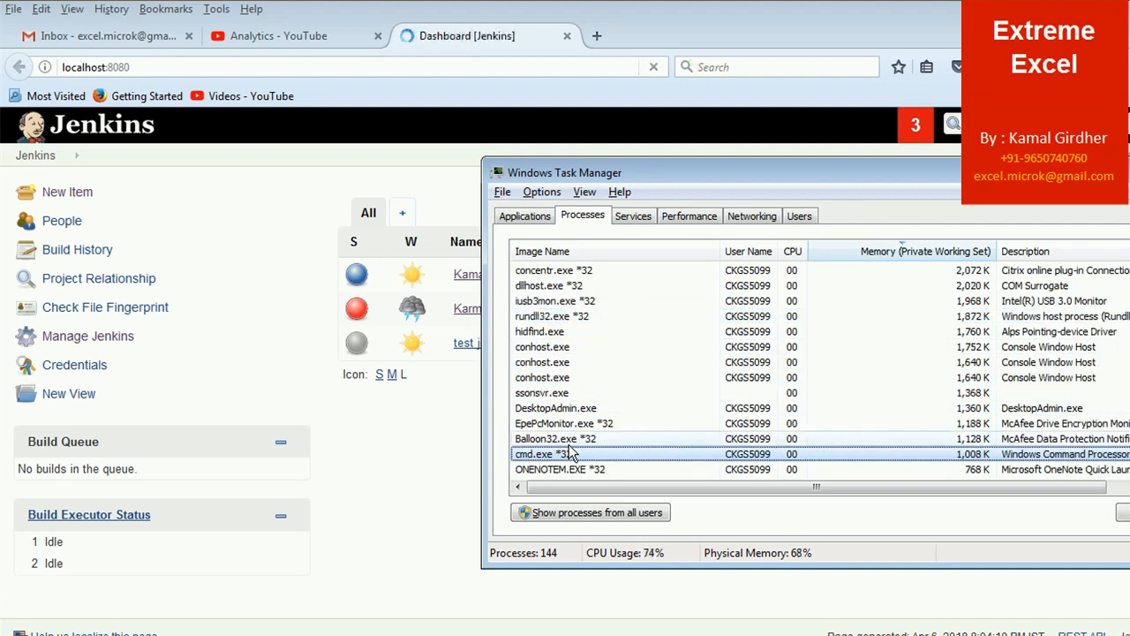
pyautogui.click(915, 250)
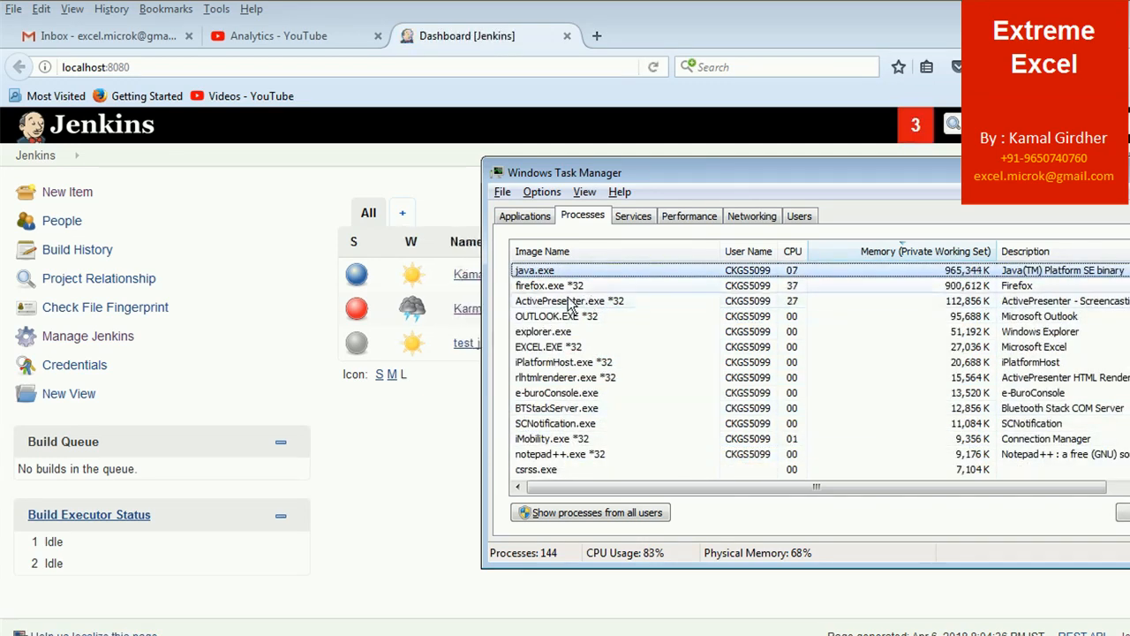